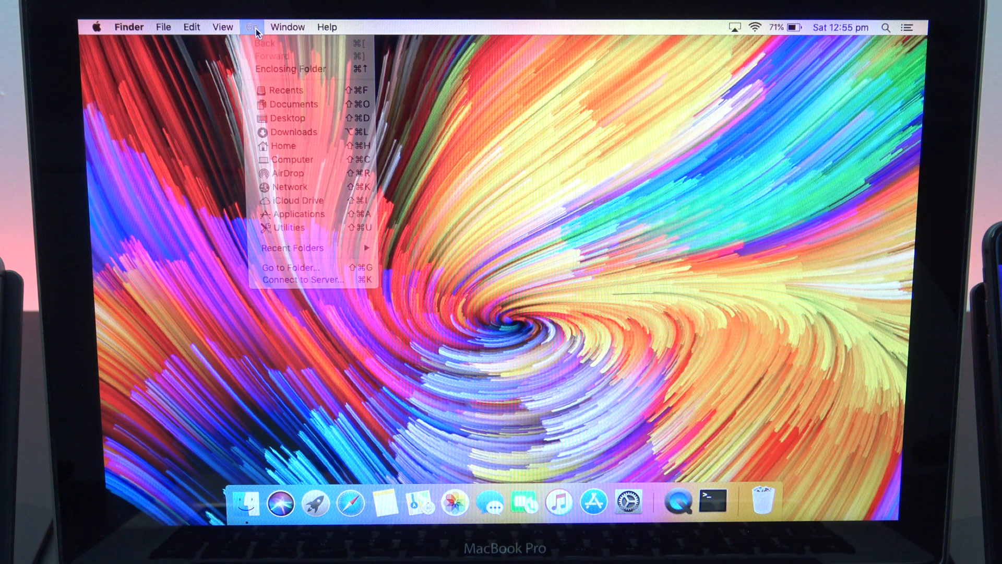
mouse_move(286, 173)
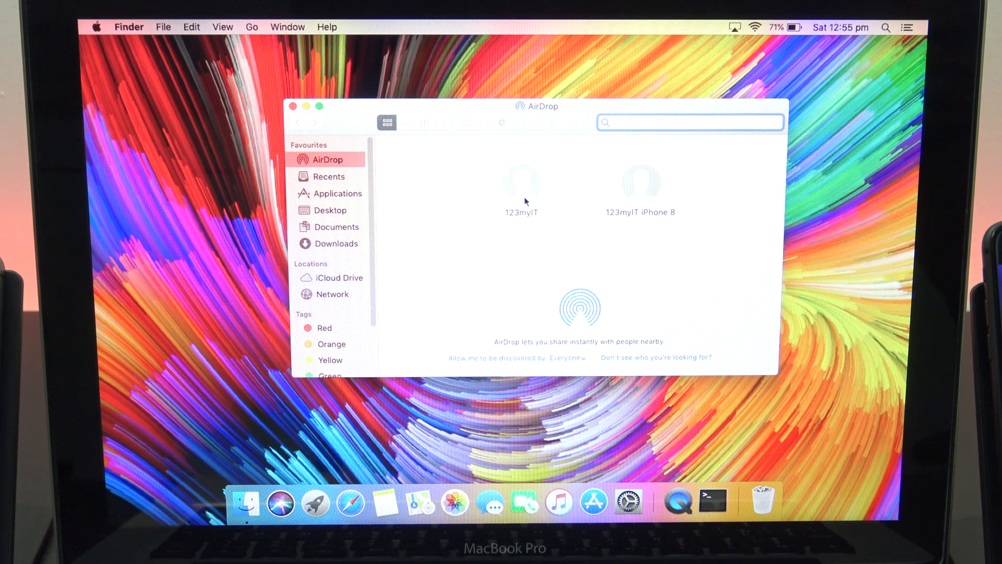
mouse_move(556, 328)
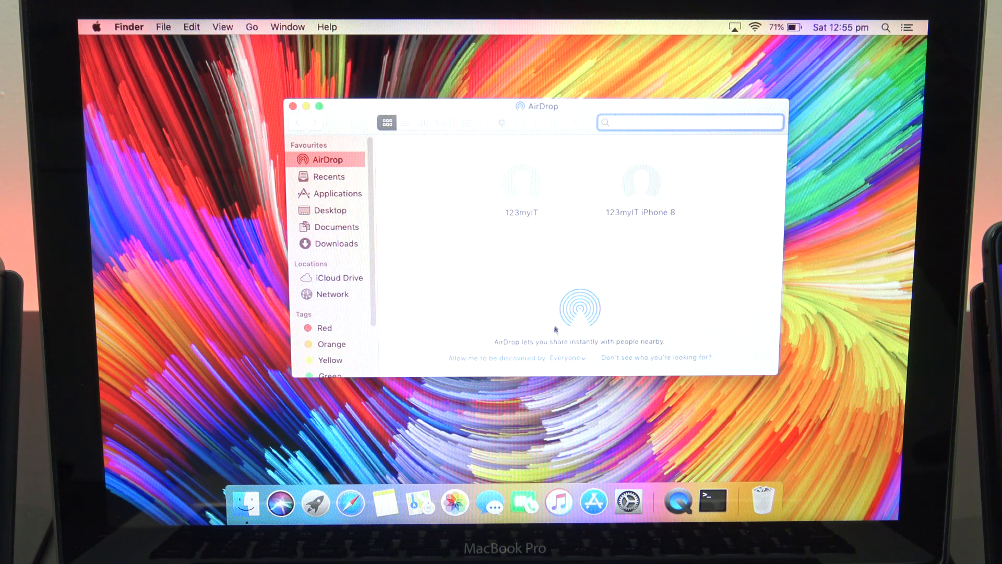
Step: Bring up the AirDrop window in Finder to see nearby devices for sharing
click(566, 357)
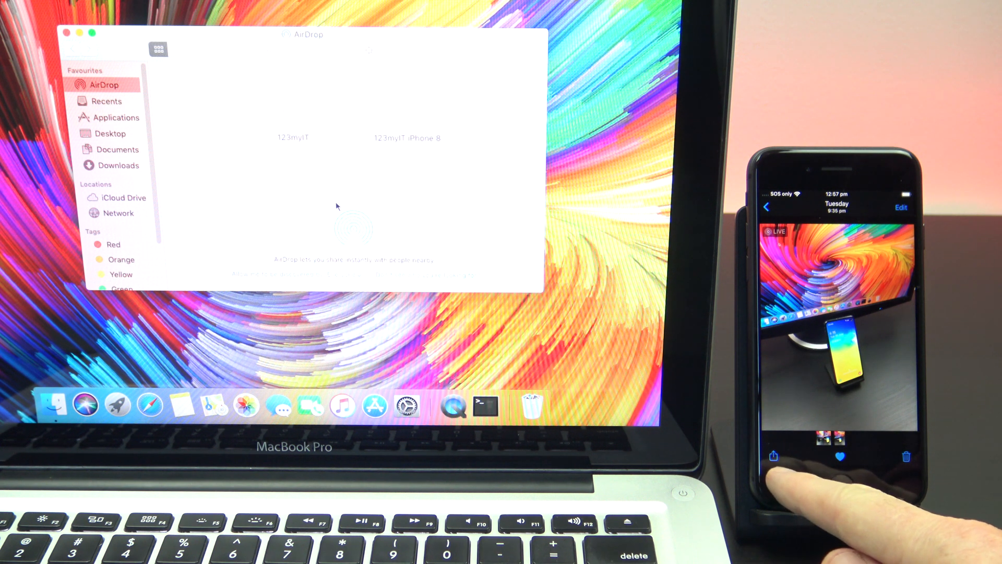
Step: AirDrop the photo from the iPhone 8 and accept it on the Mac
click(773, 456)
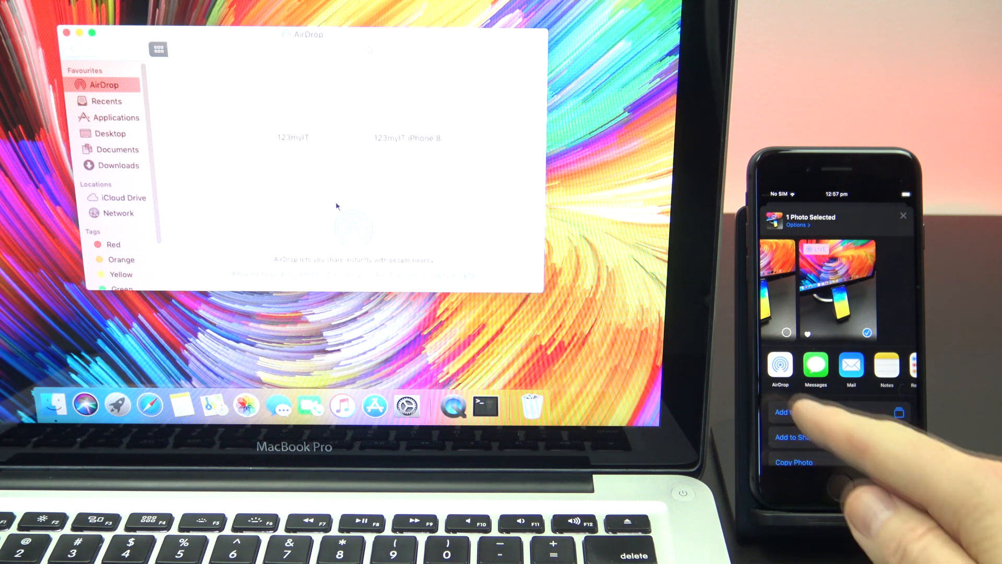
click(779, 365)
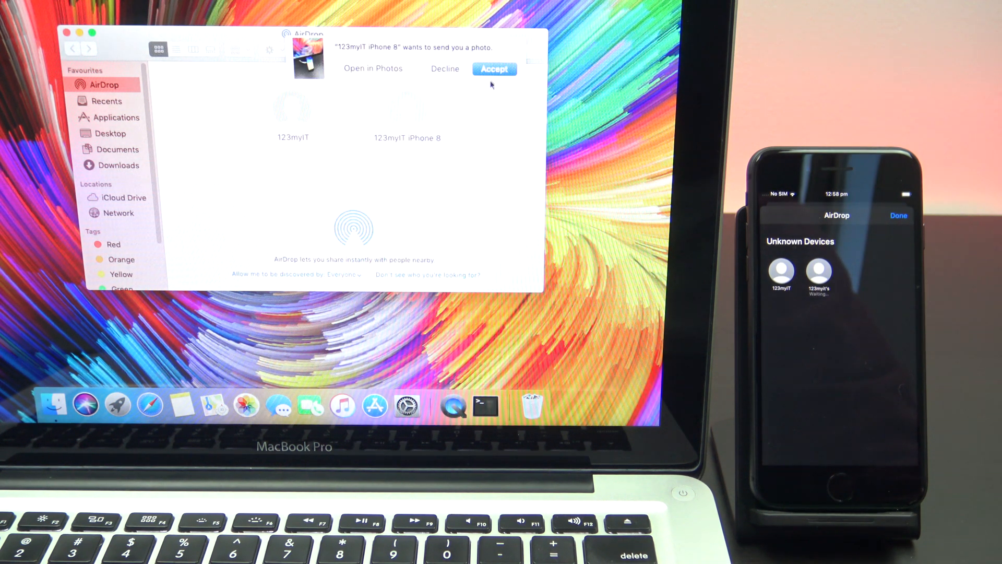
click(494, 69)
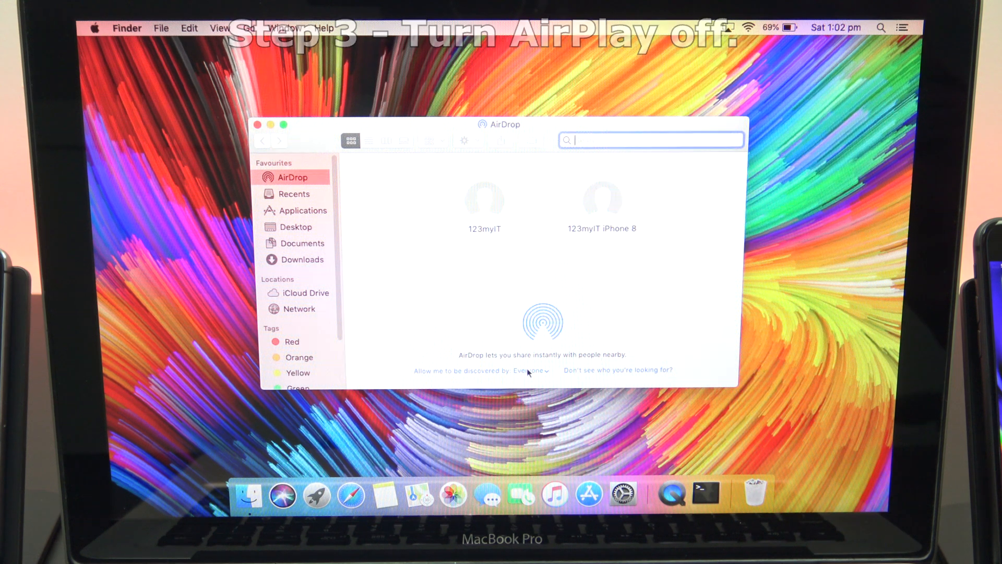
Step: Set AirDrop discovery to No One and bring up the Bluetooth settings
click(529, 370)
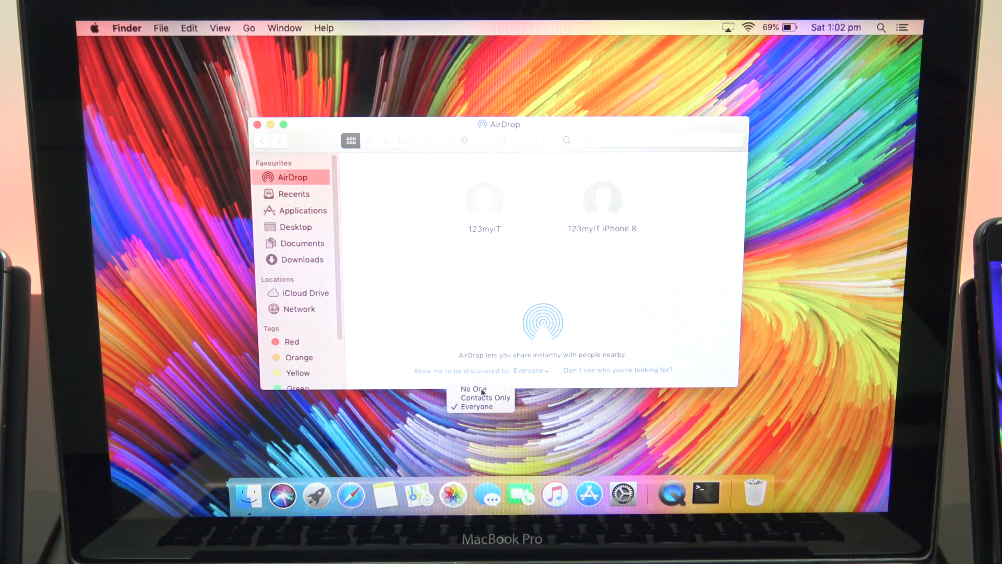
click(473, 388)
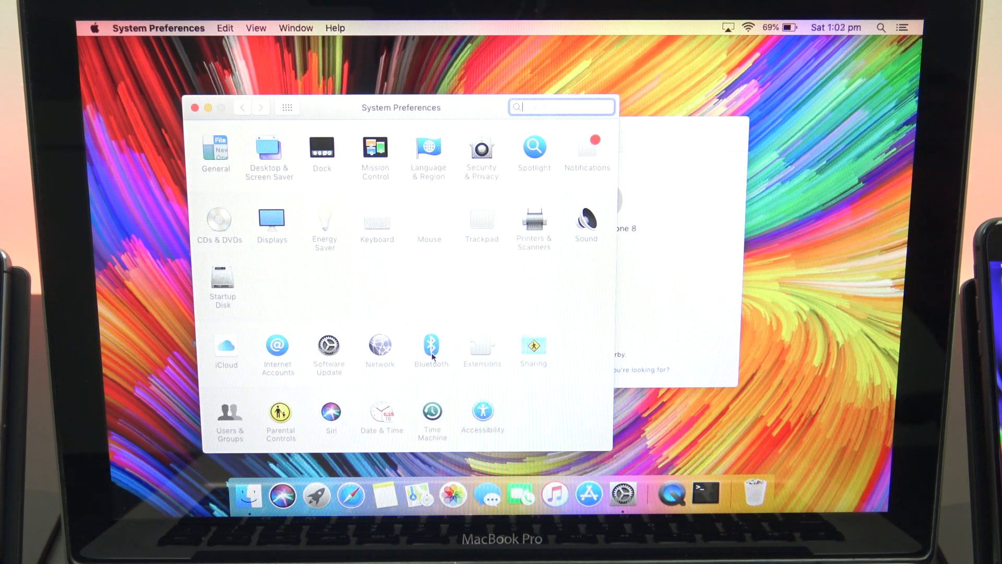
click(431, 346)
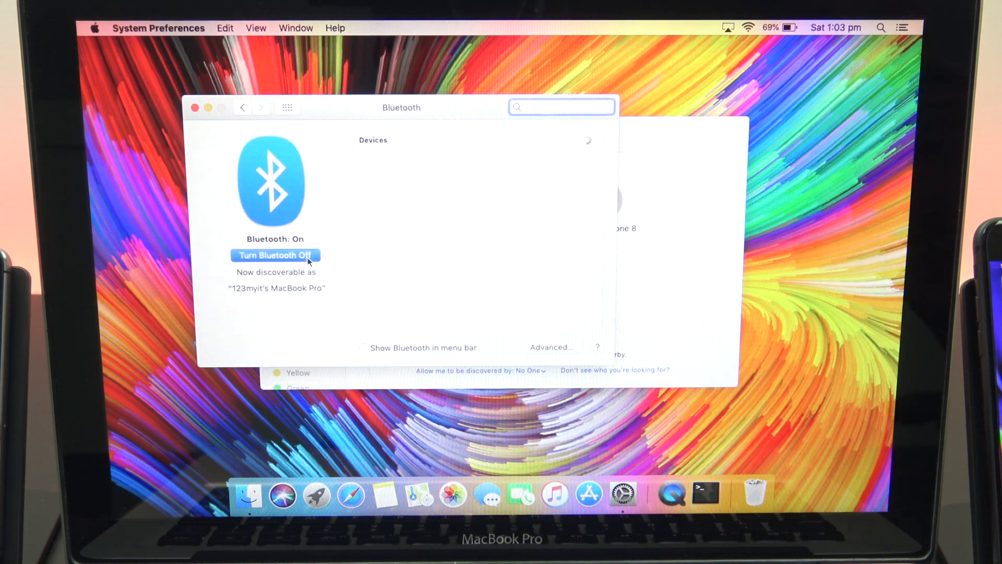